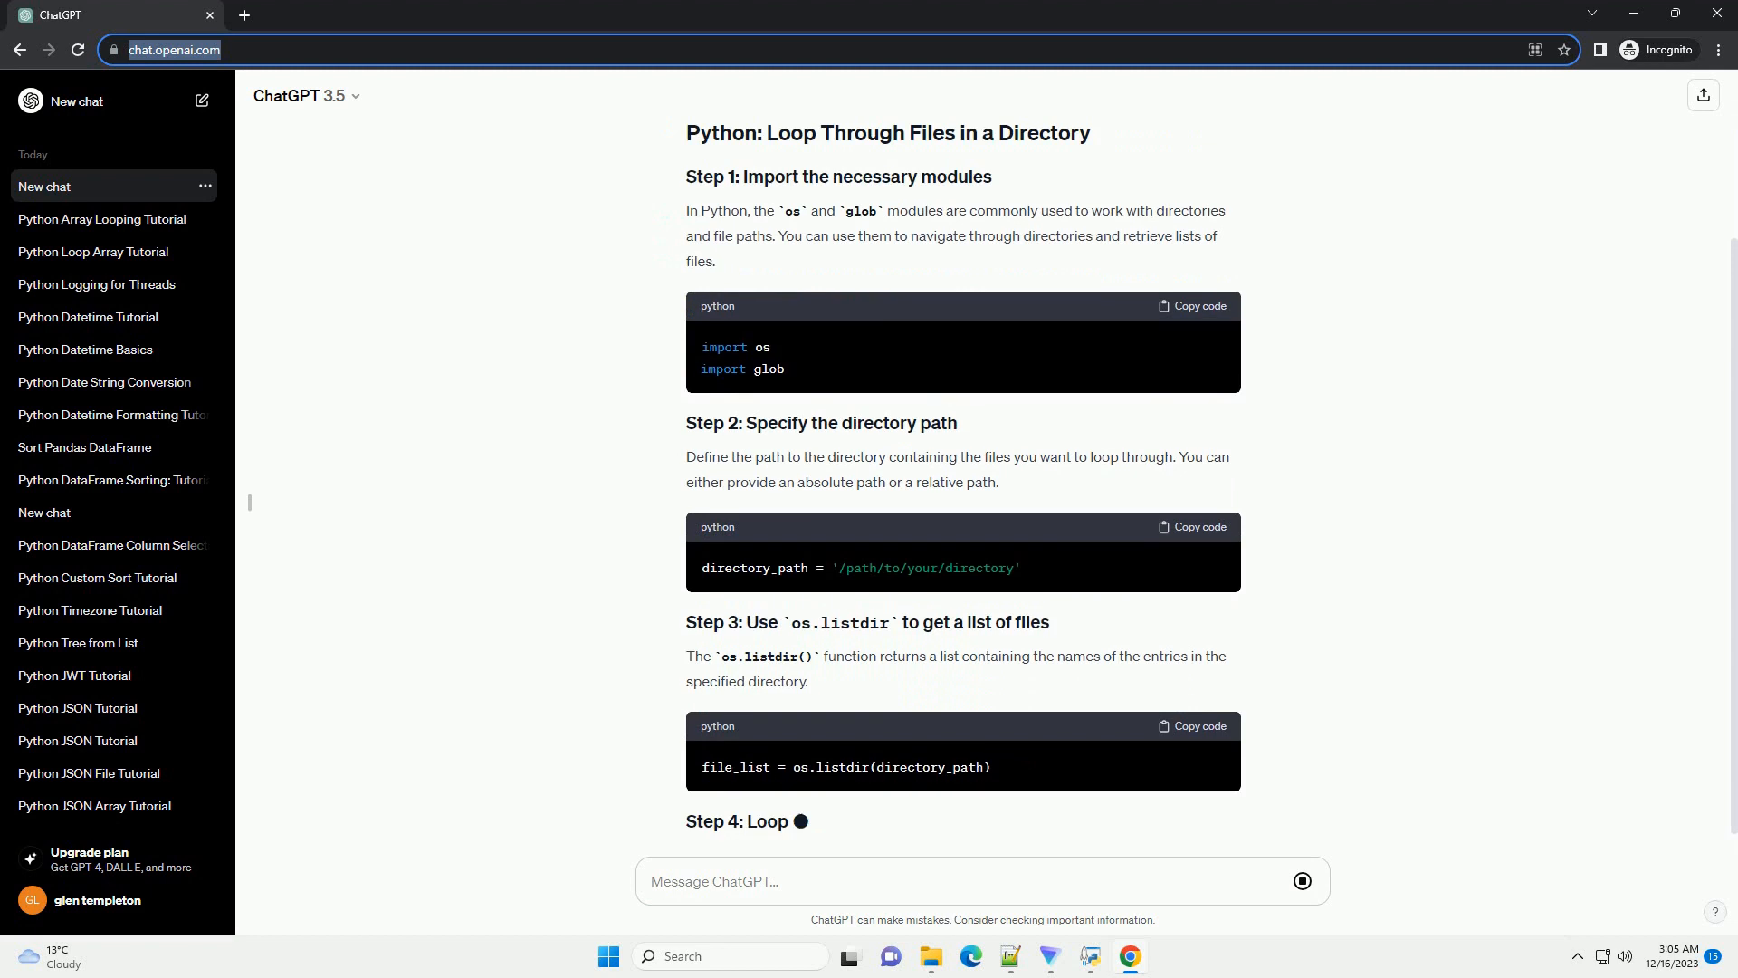
scroll("down", 3)
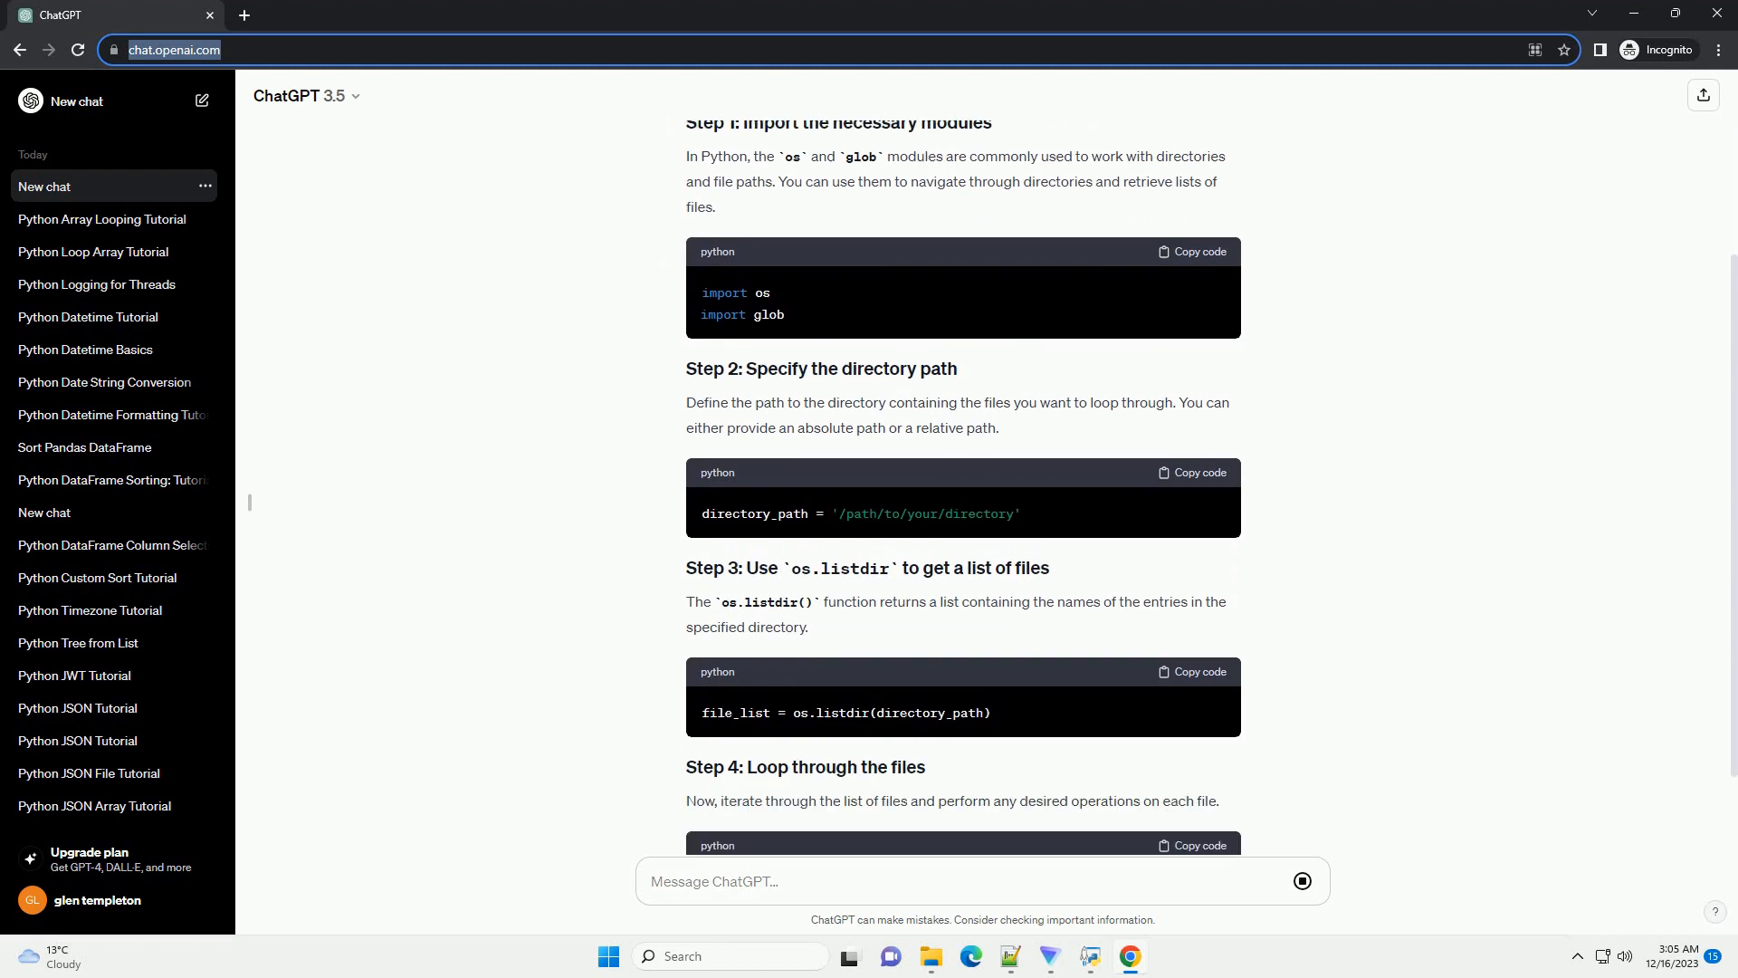
scroll("down", 3)
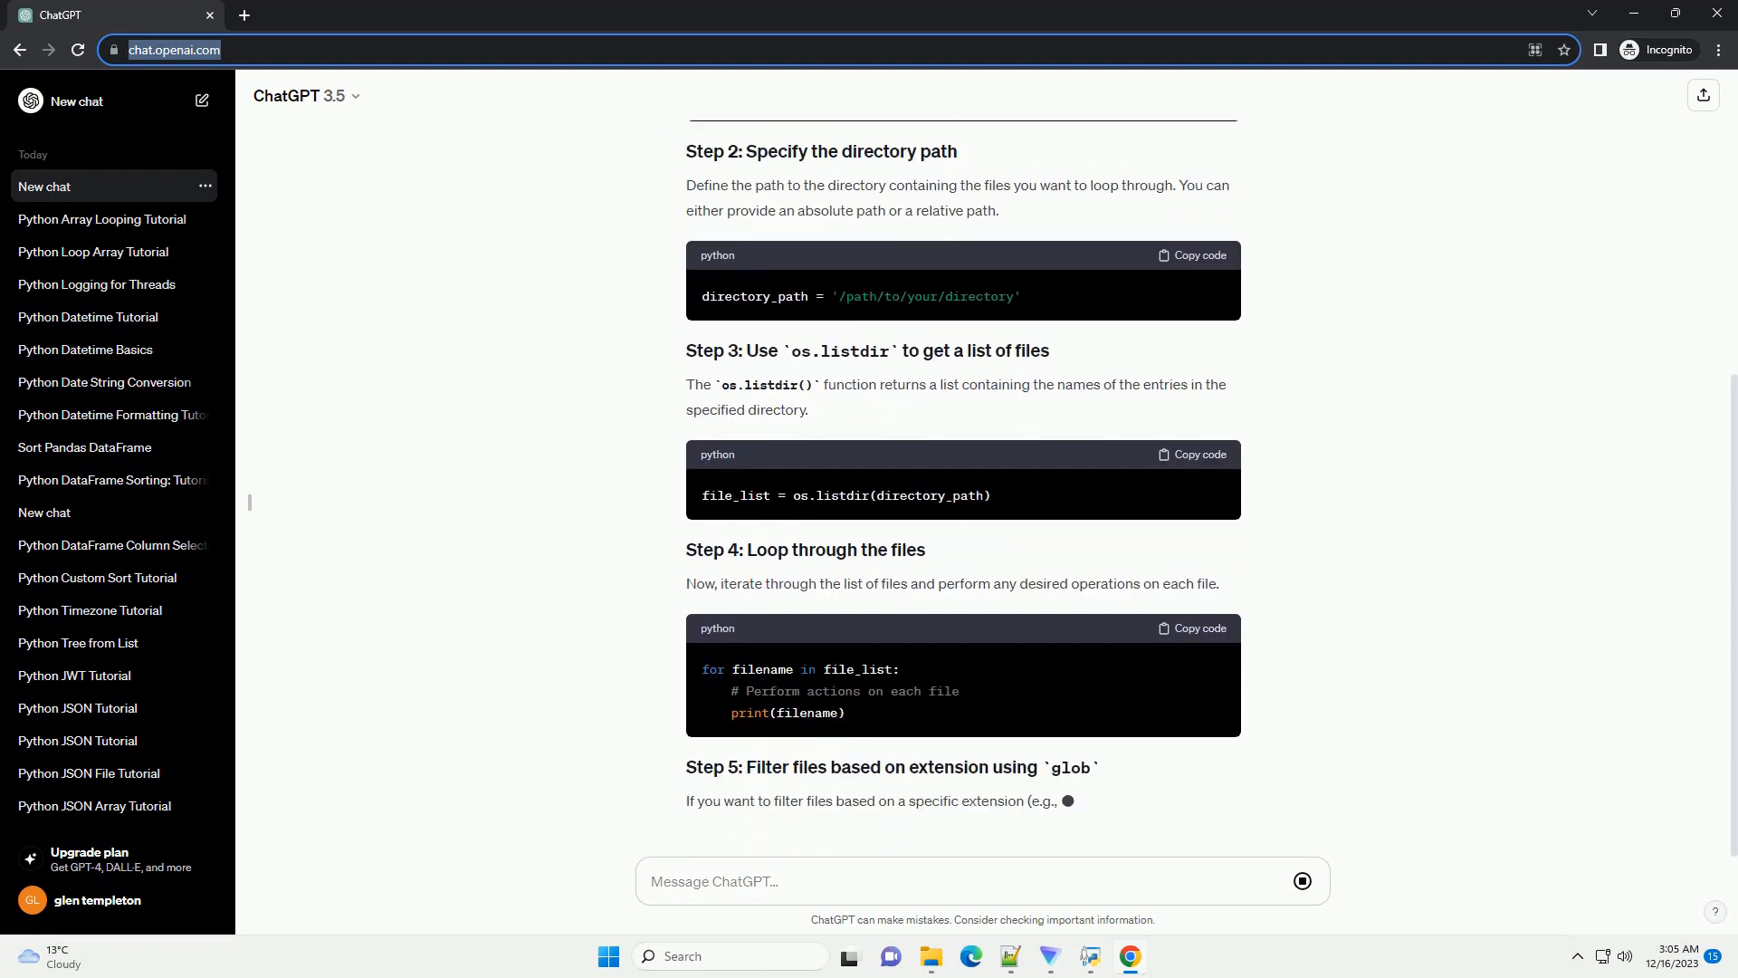
scroll("down", 3)
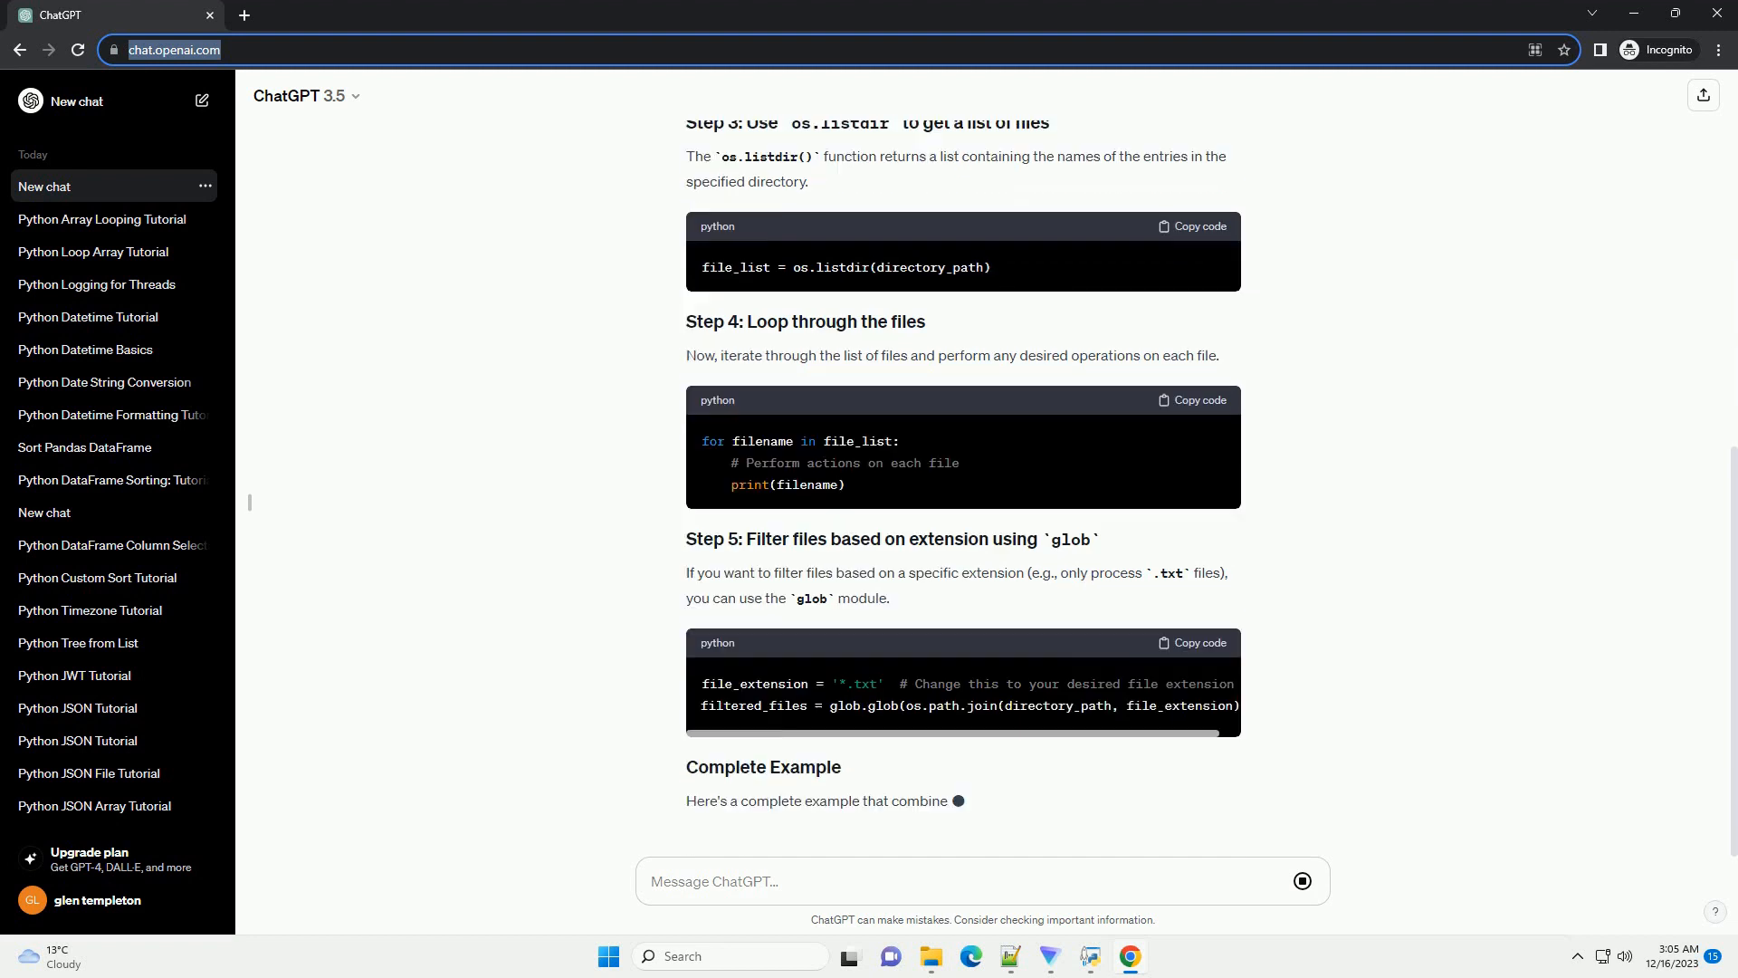
scroll("down", 3)
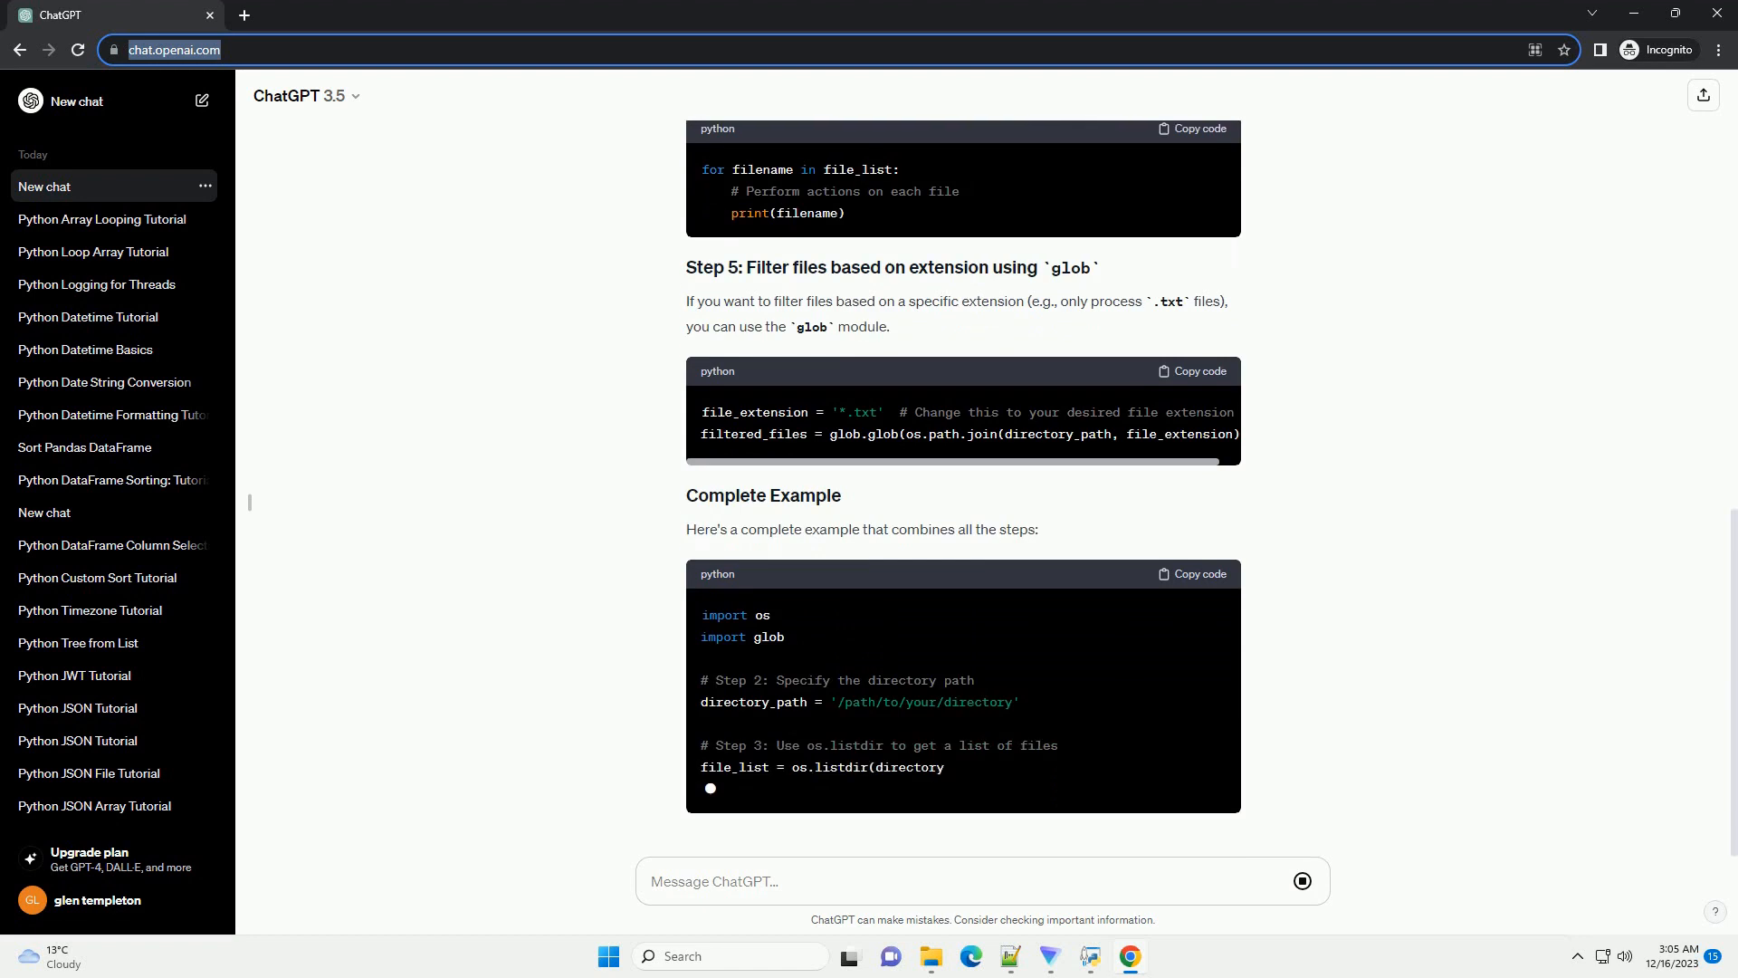
scroll("down", 3)
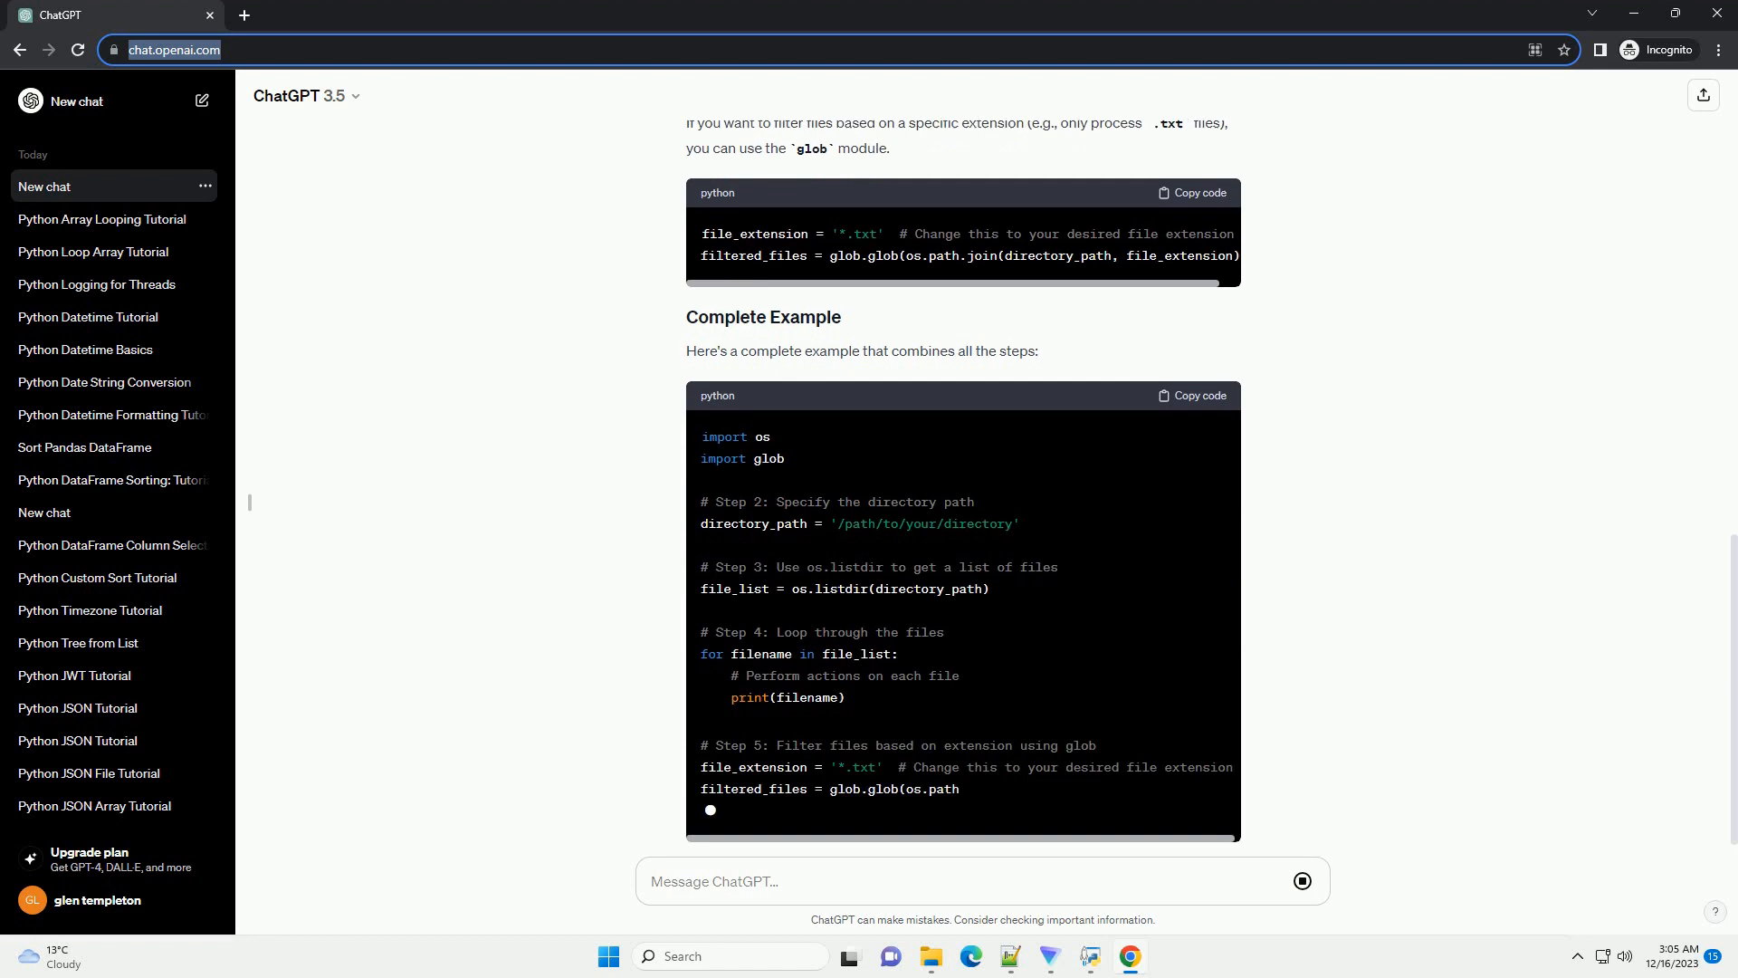
scroll("down", 3)
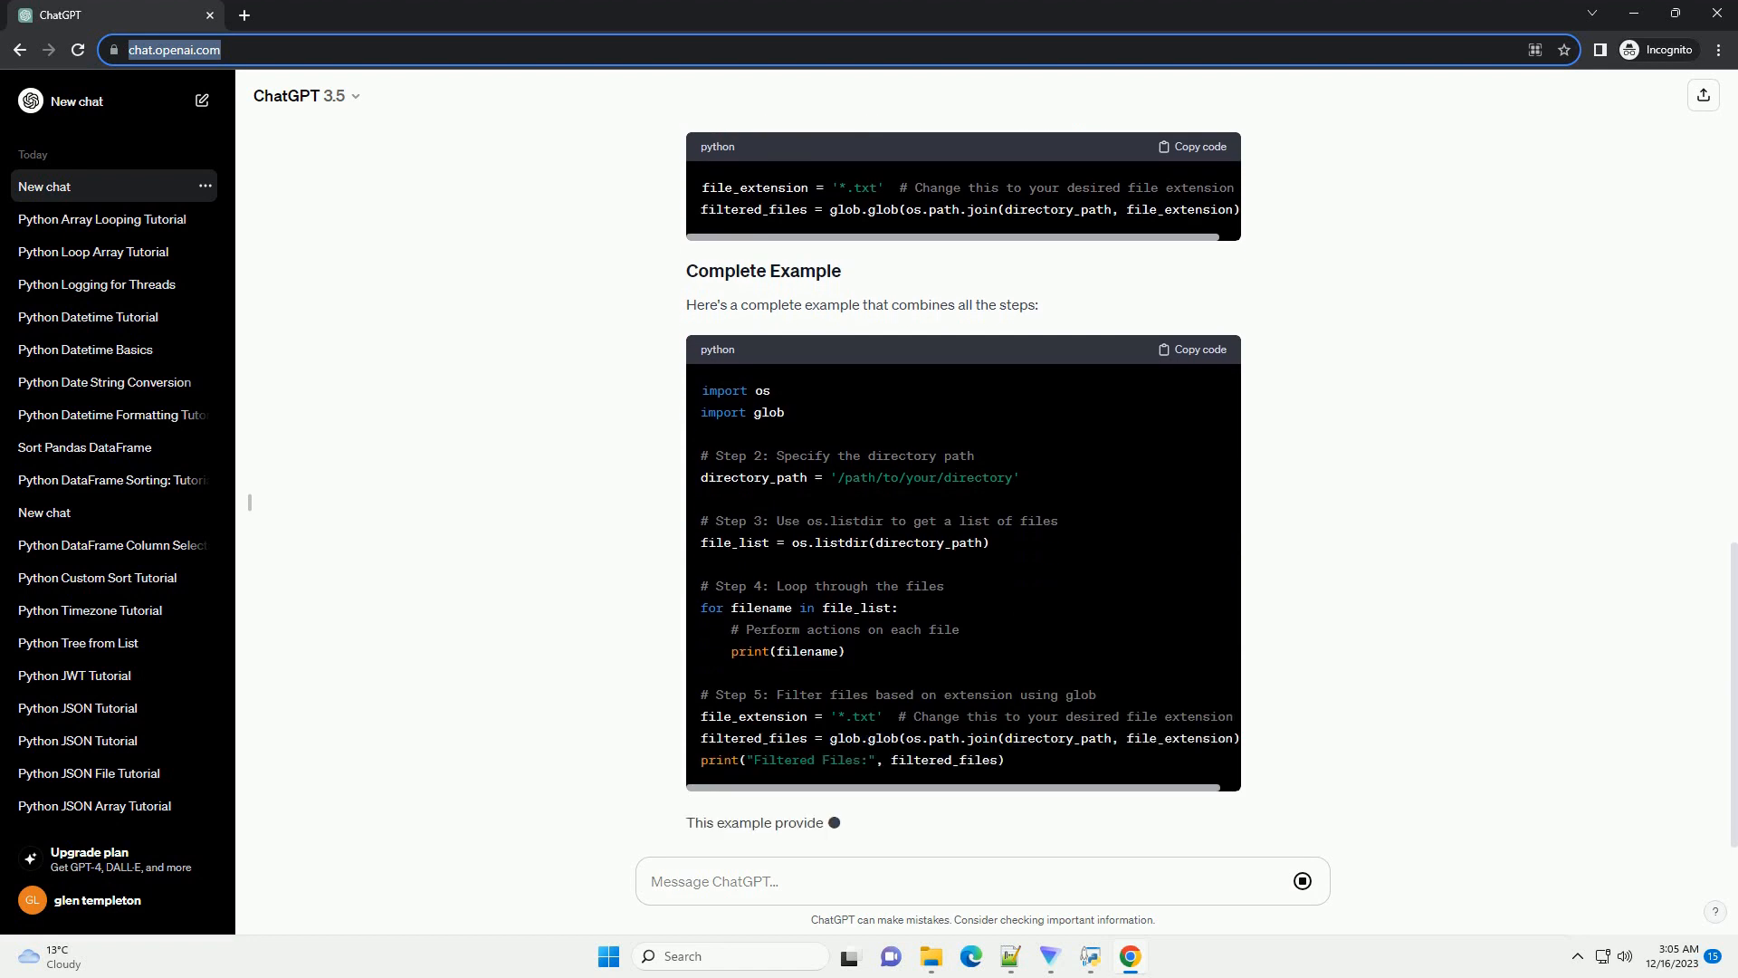
scroll("down", 3)
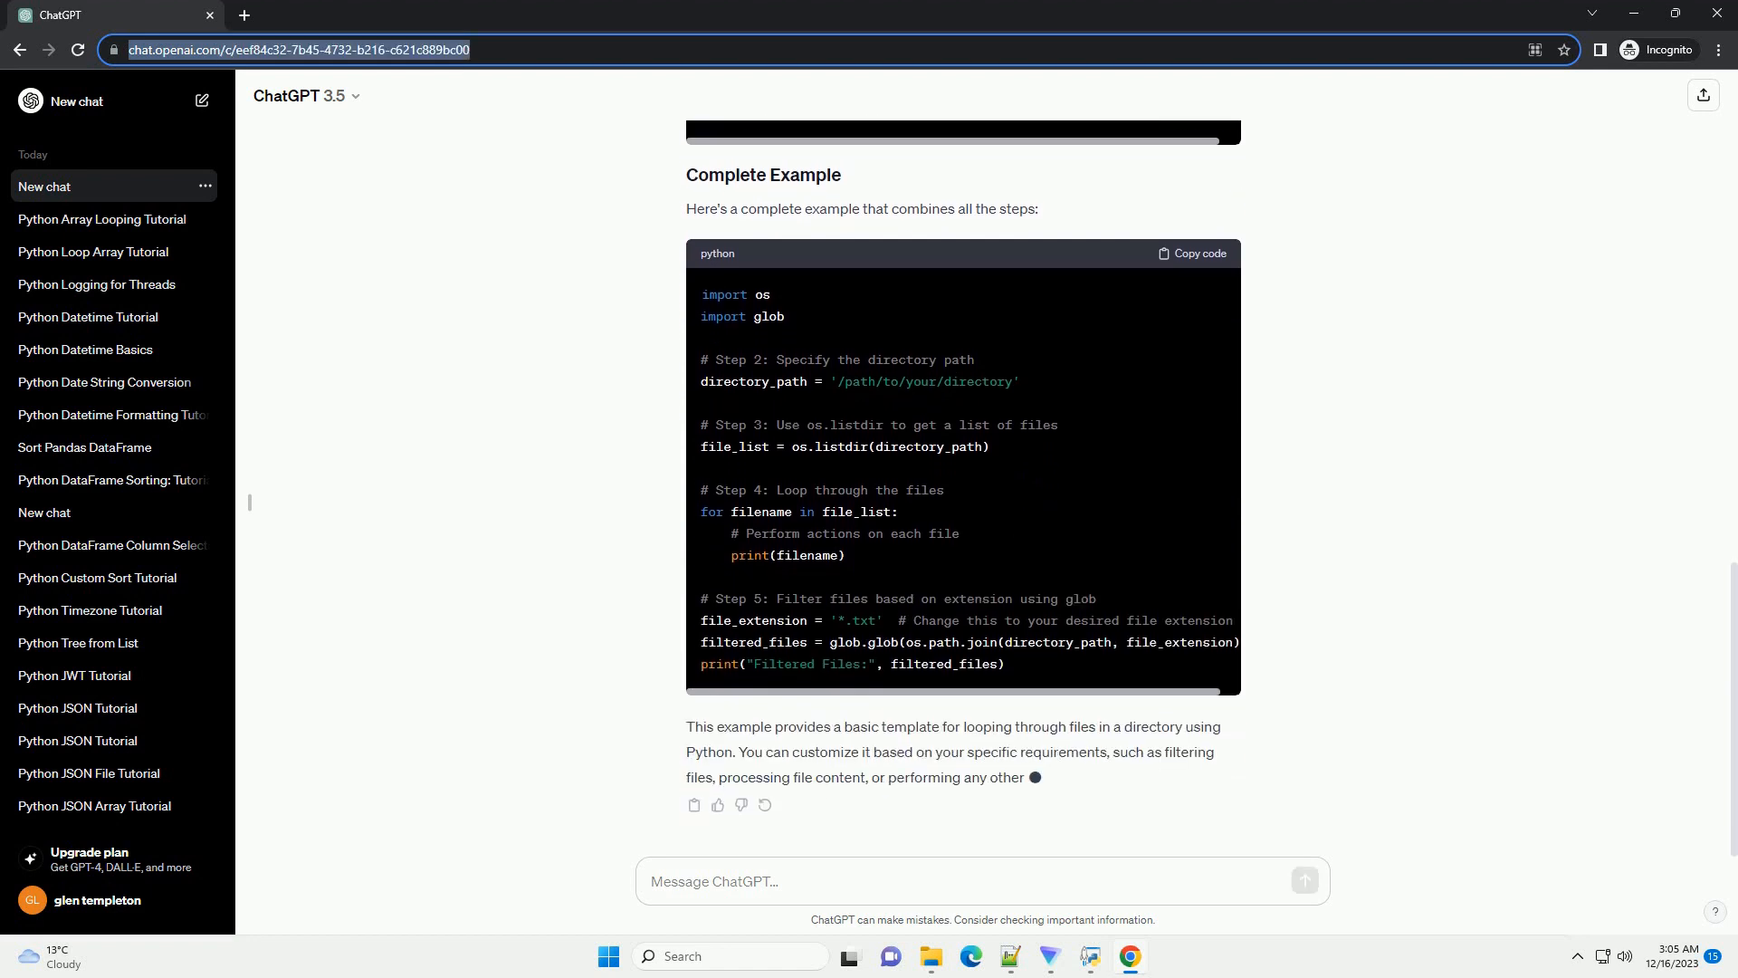